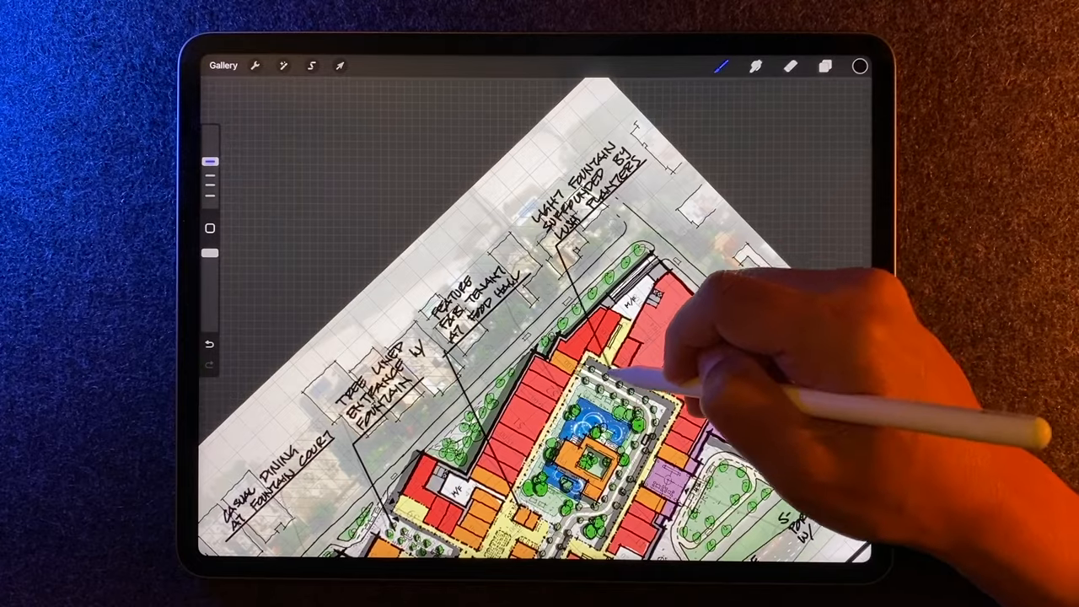
- Leave the finished Procreate plan and head to the app switcher toward Morpholio Trace
click(222, 66)
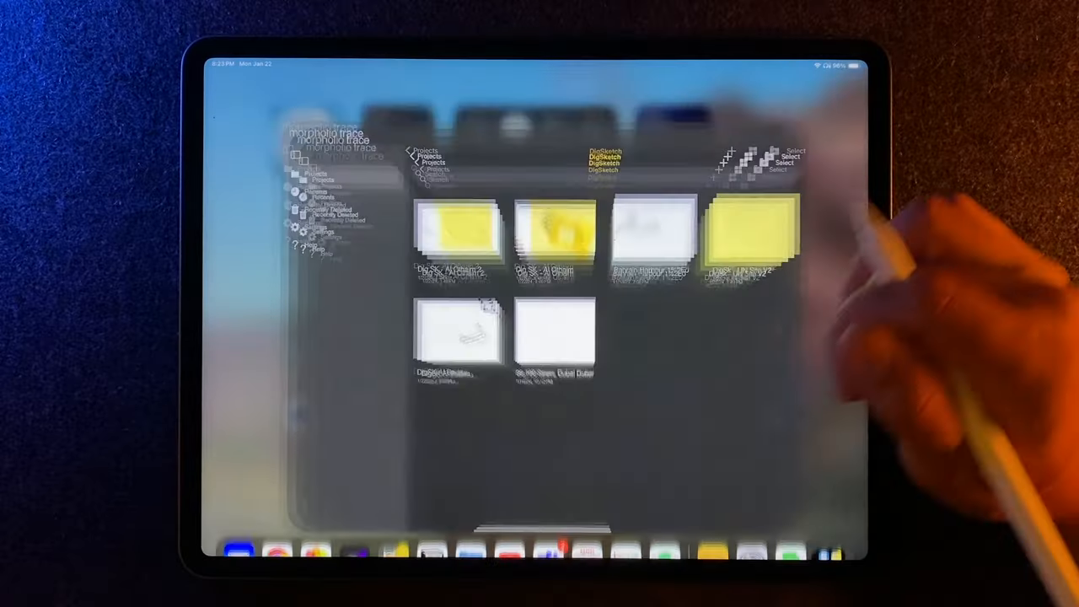
- Create a new map-based project, confirm the aerial site area and place the plot plan image over it
click(767, 102)
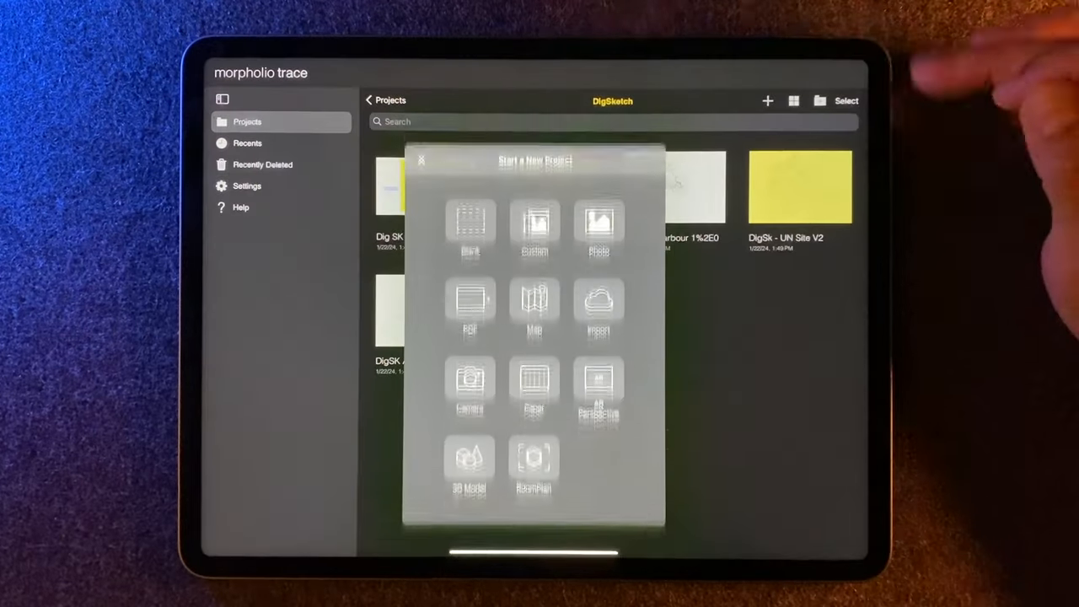
click(422, 160)
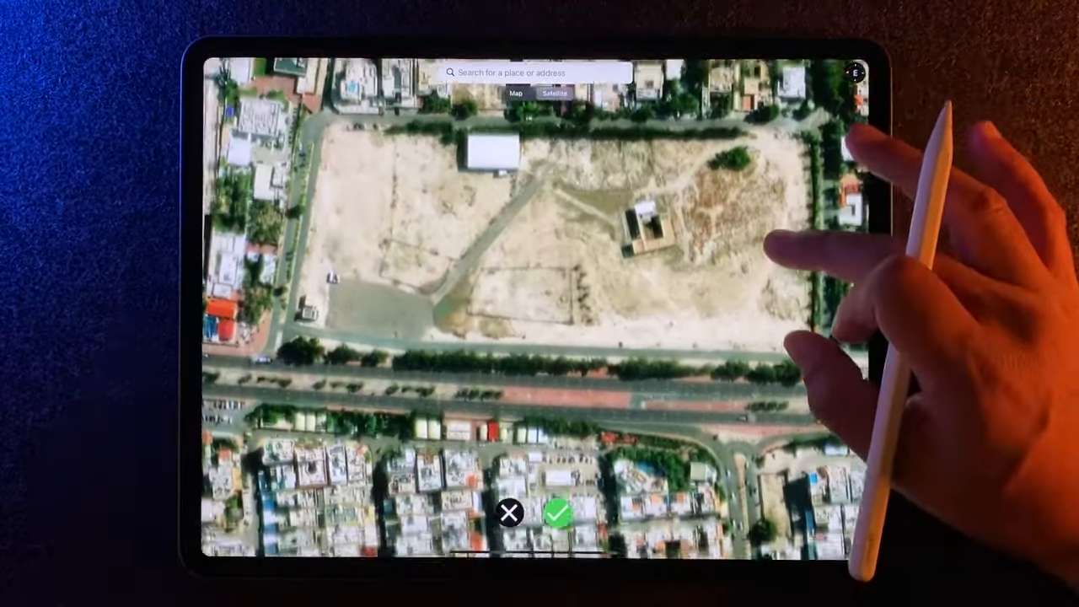
click(558, 513)
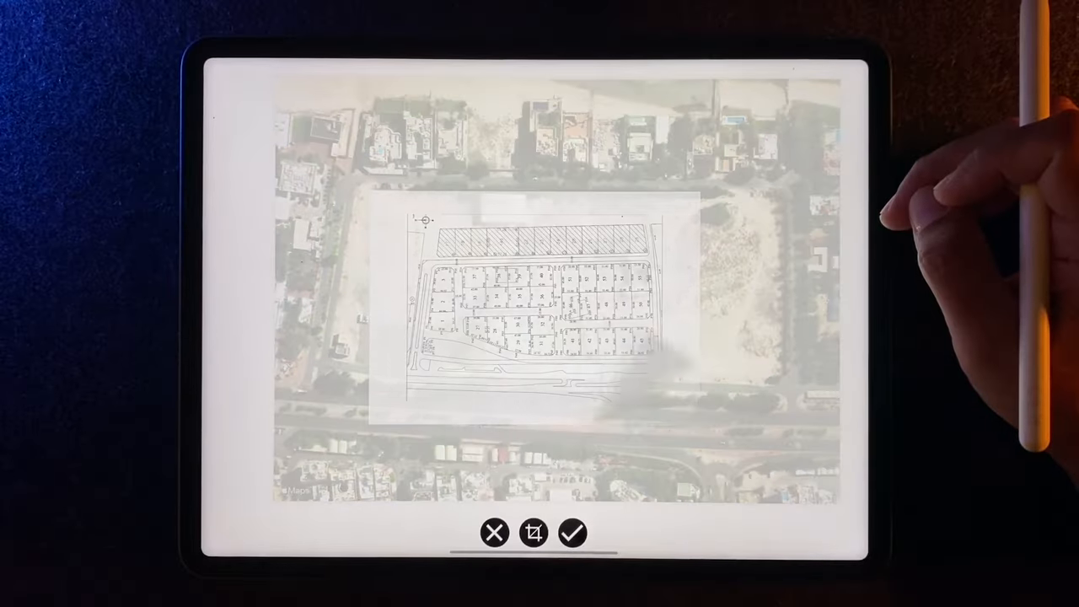
click(573, 532)
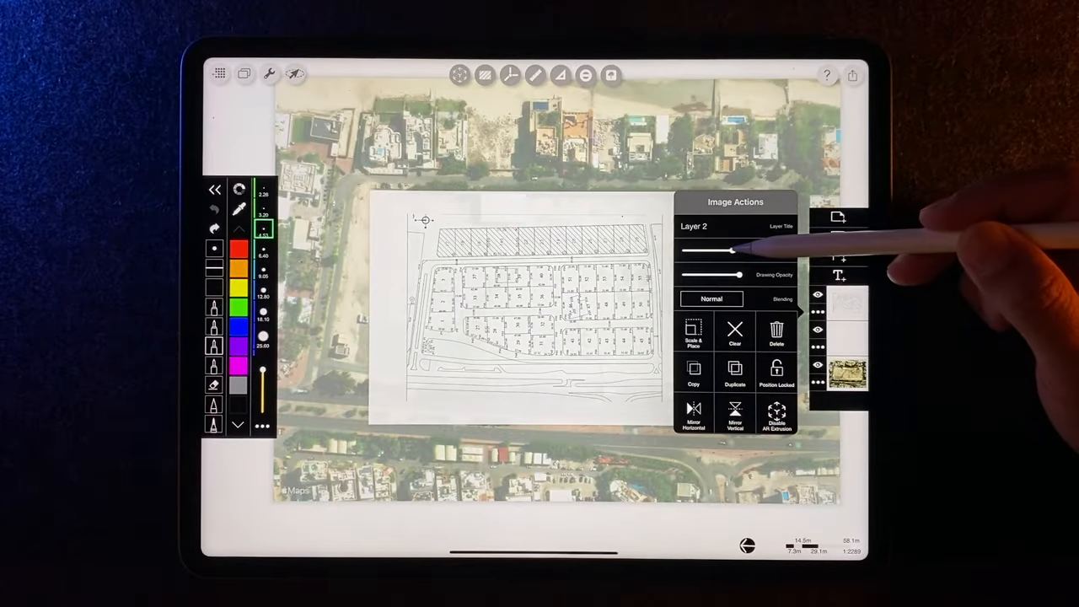
- Go into Project Setup and begin the drawing scale calibration
click(269, 75)
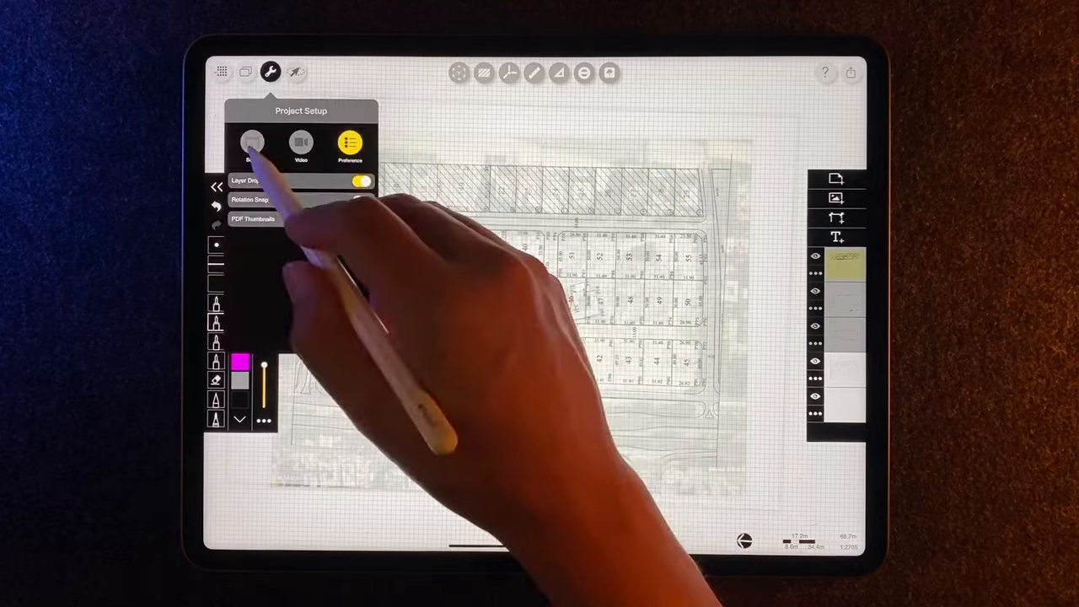
click(250, 143)
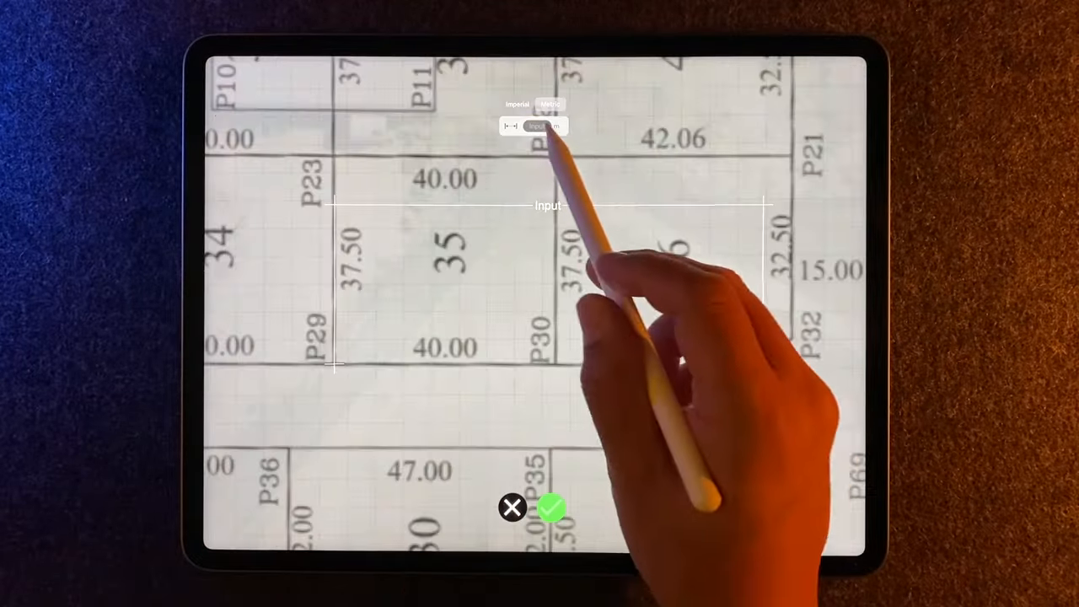
- Enter the plot edge's known length on the keypad to calibrate the drawing scale
click(536, 124)
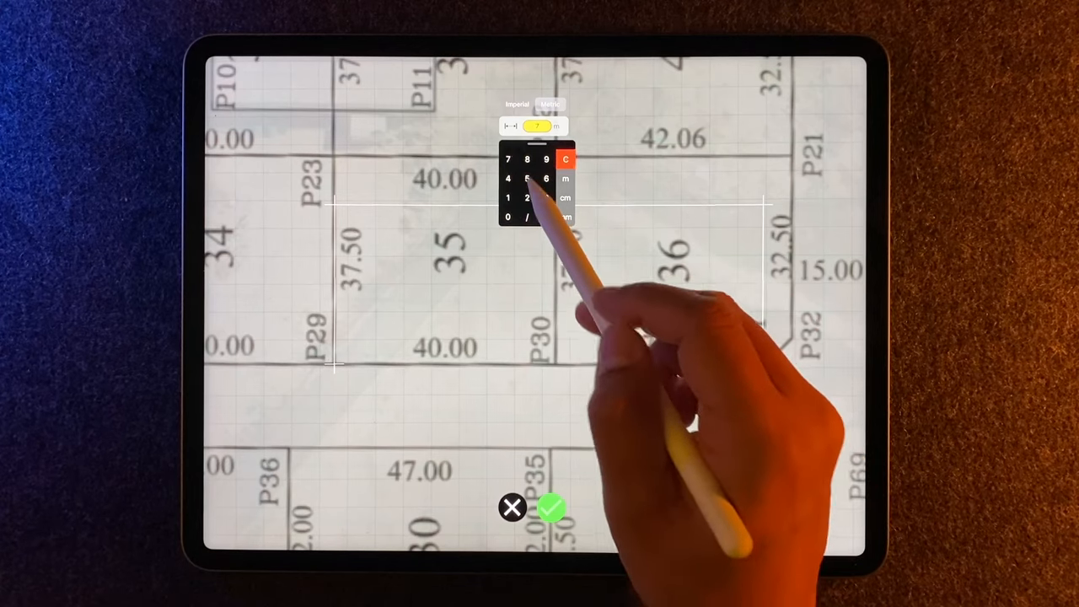
click(553, 507)
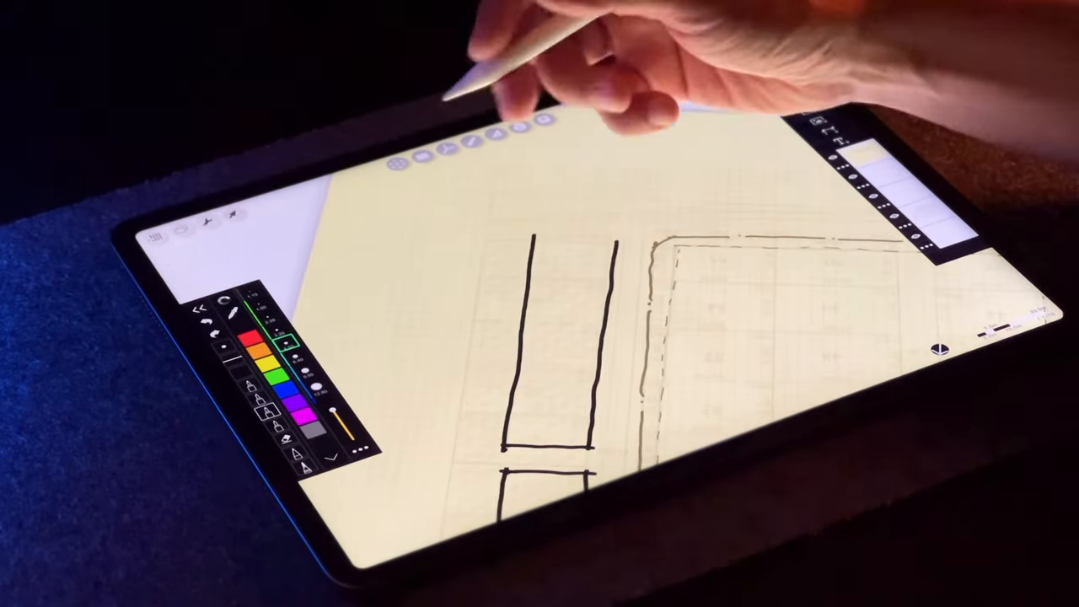
- Draw a wall line of the building outline with the marker on the trace layer
drag(531, 239, 607, 236)
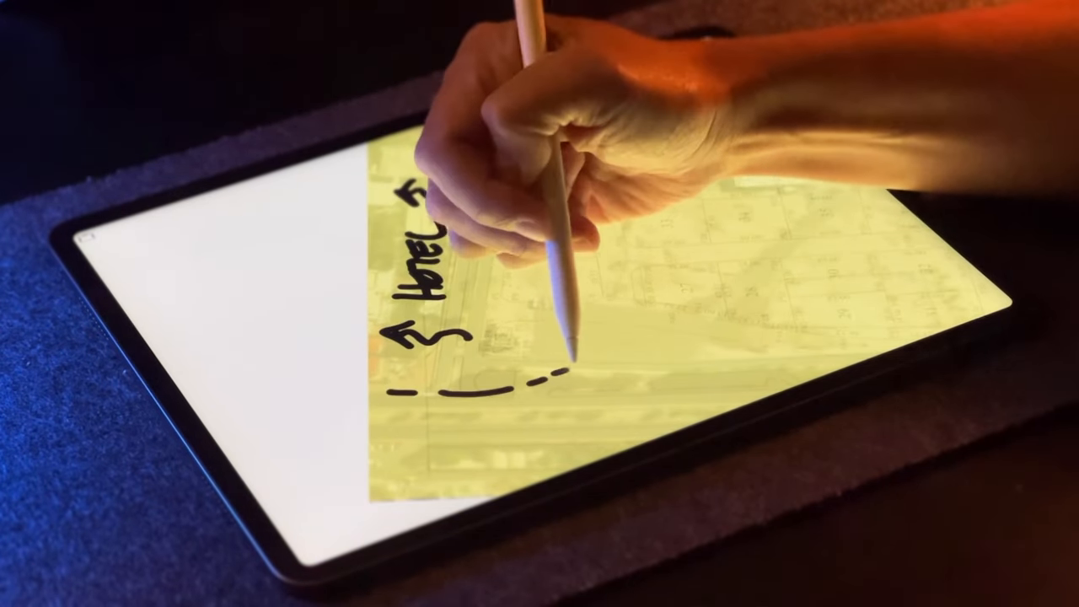
- Draw a dashed line below the Hotel label and add hand-lettered zone text on the trace
drag(573, 363, 606, 337)
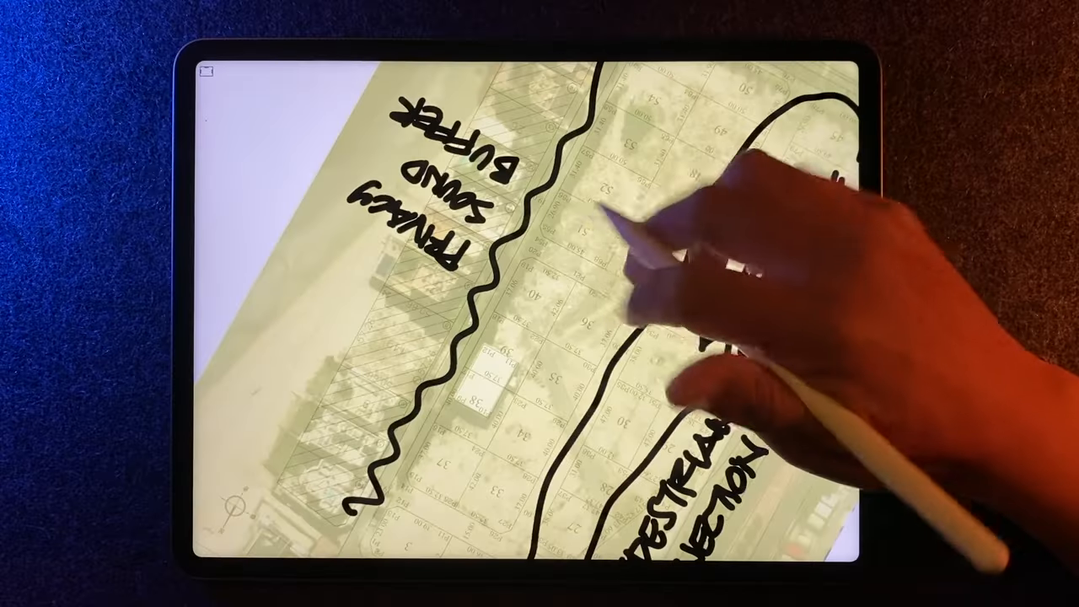
text(SET)
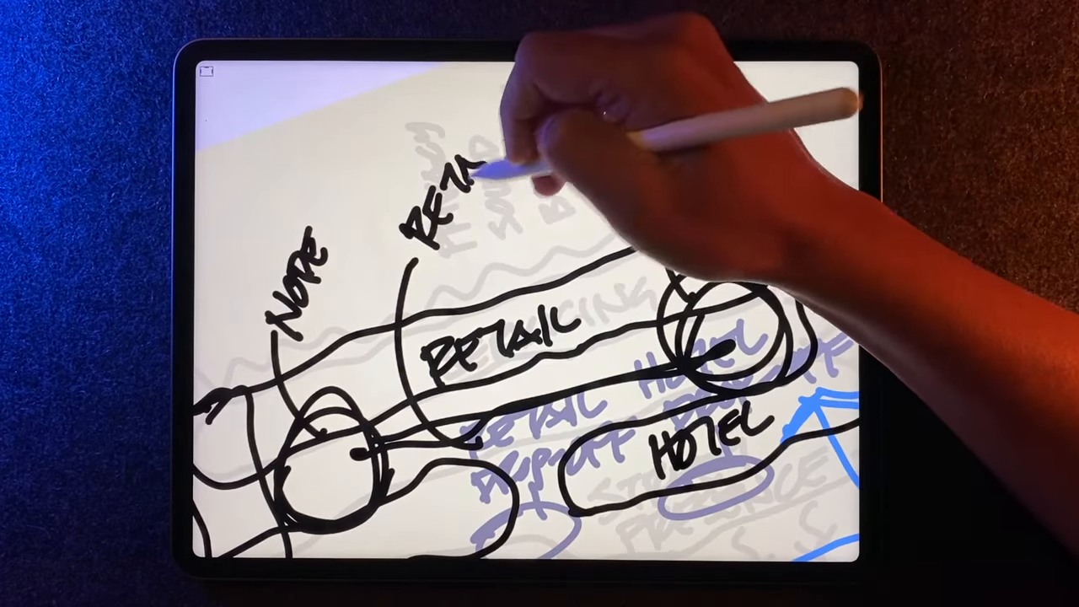
- Letter a label for the Retail–Hotel bubble diagram on the new trace layer
text(STR)
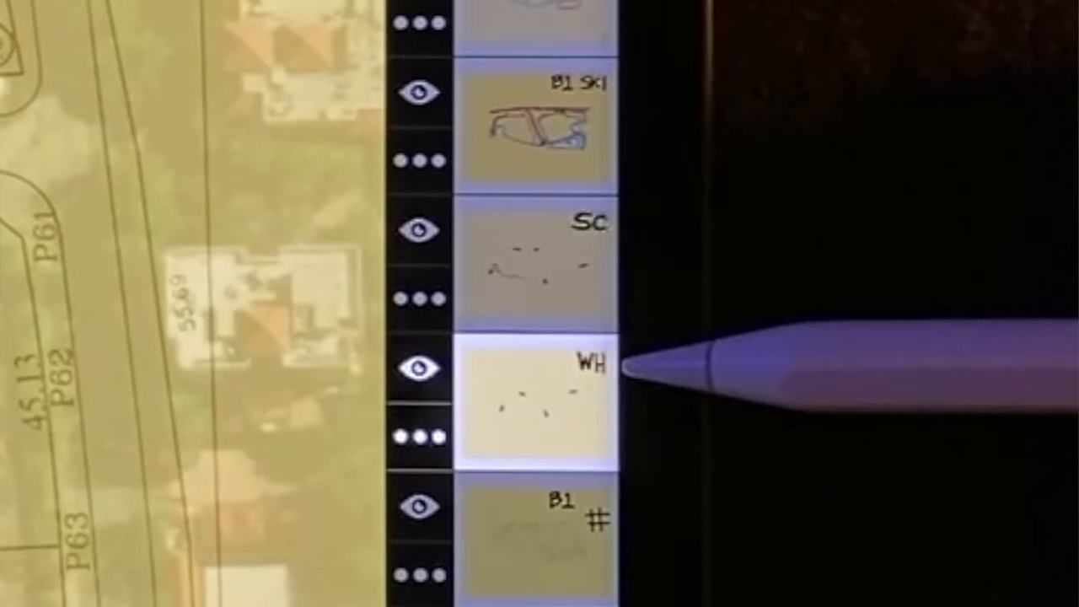
- Select the layer labelled WH from the stack of sketch layers
click(540, 267)
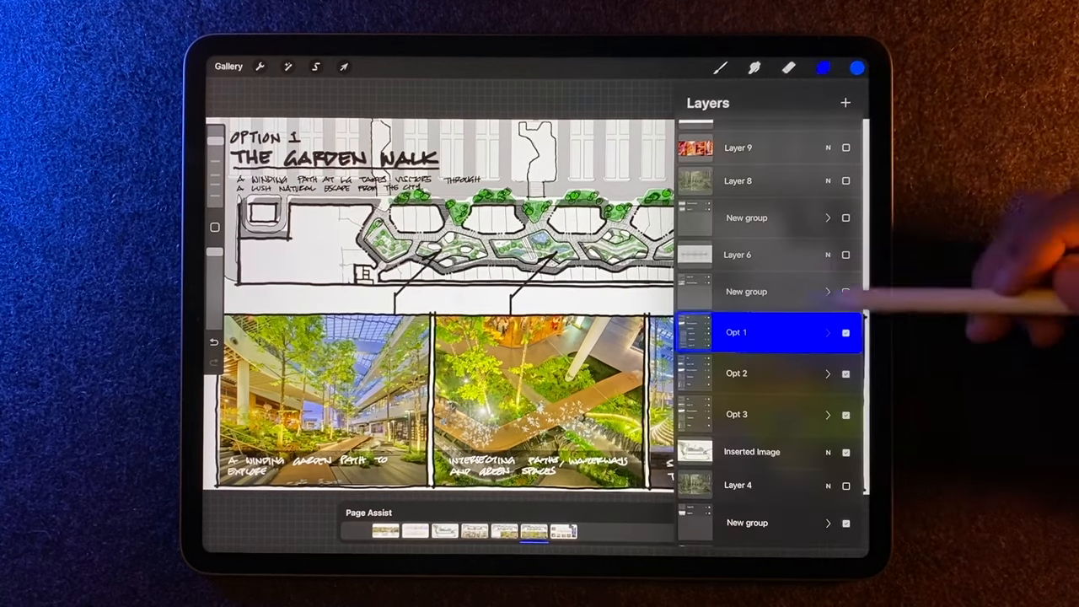
- Show the Option 2 Sculpture Park board and start moving its image strip with Transform
click(758, 415)
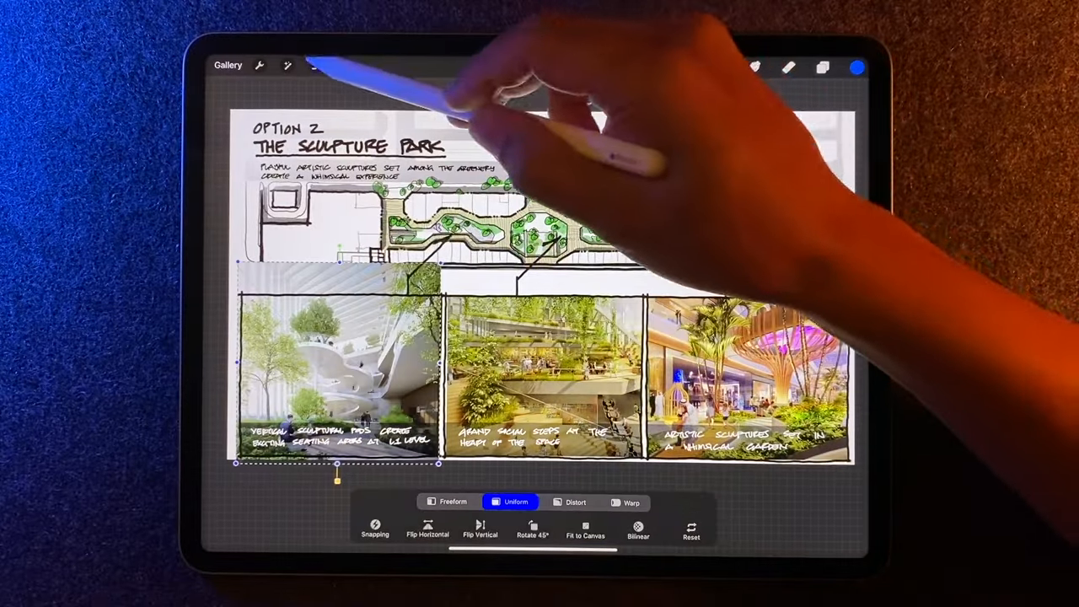
click(317, 65)
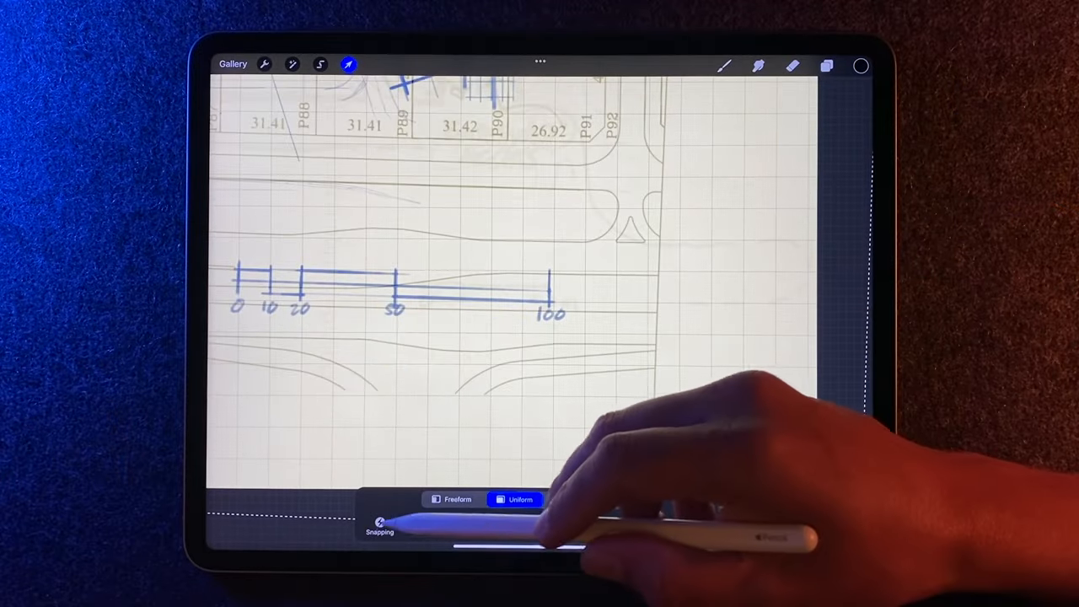
- Toggle Magnetics in the Transform snapping settings for the scale bar
click(379, 526)
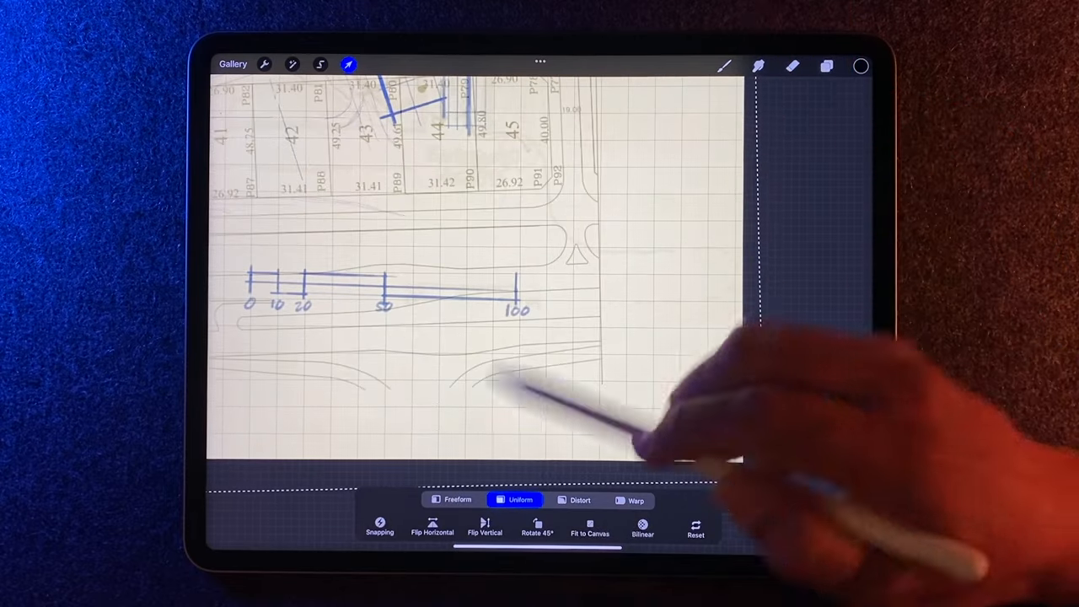
click(379, 525)
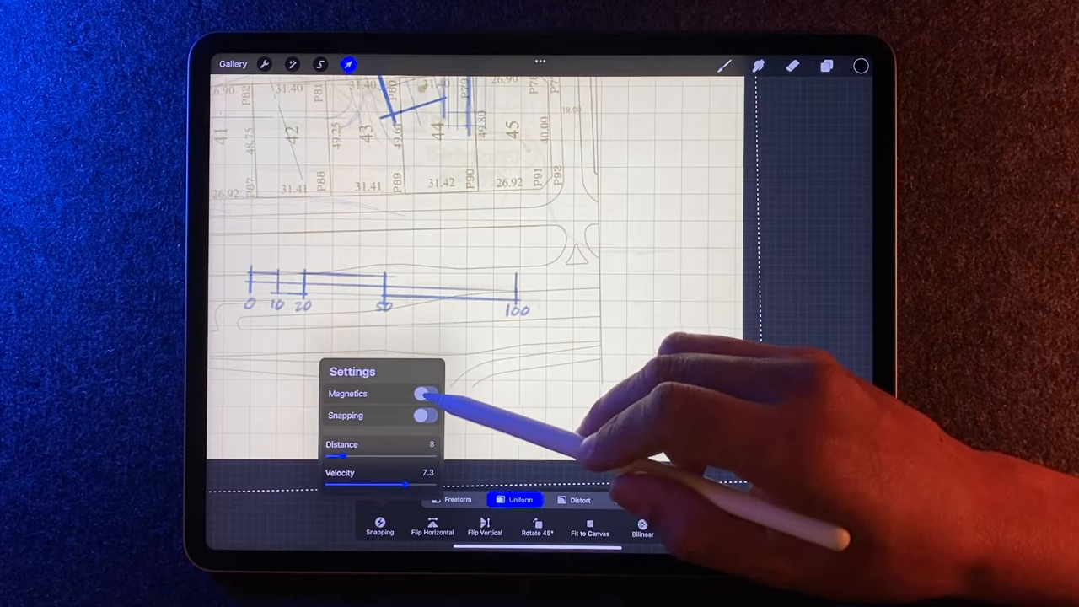
click(426, 395)
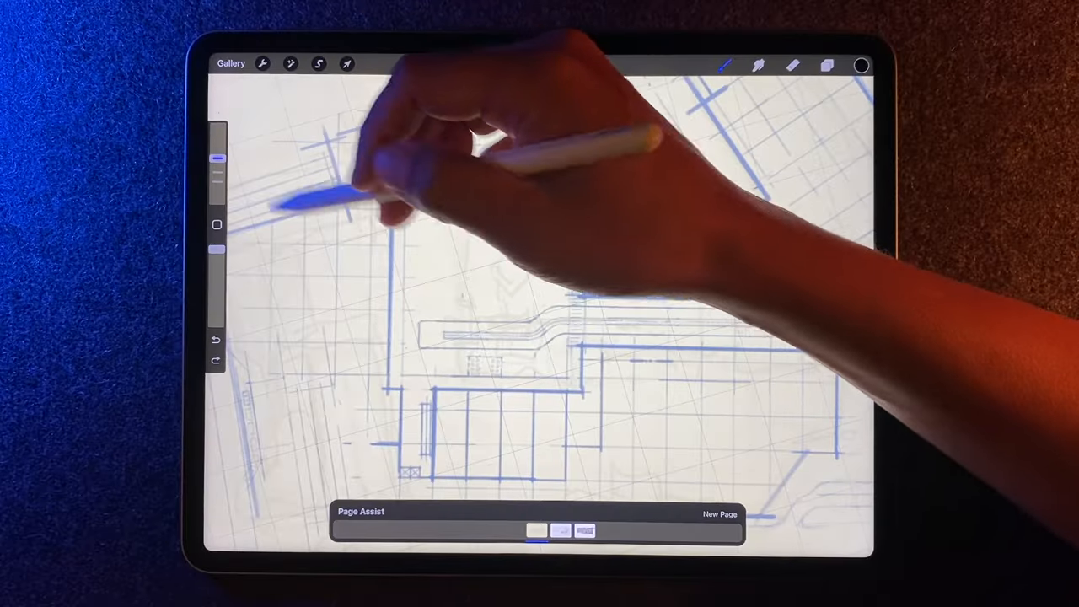
- Draw a blue guideline stroke over the plan drawing
drag(295, 185, 316, 253)
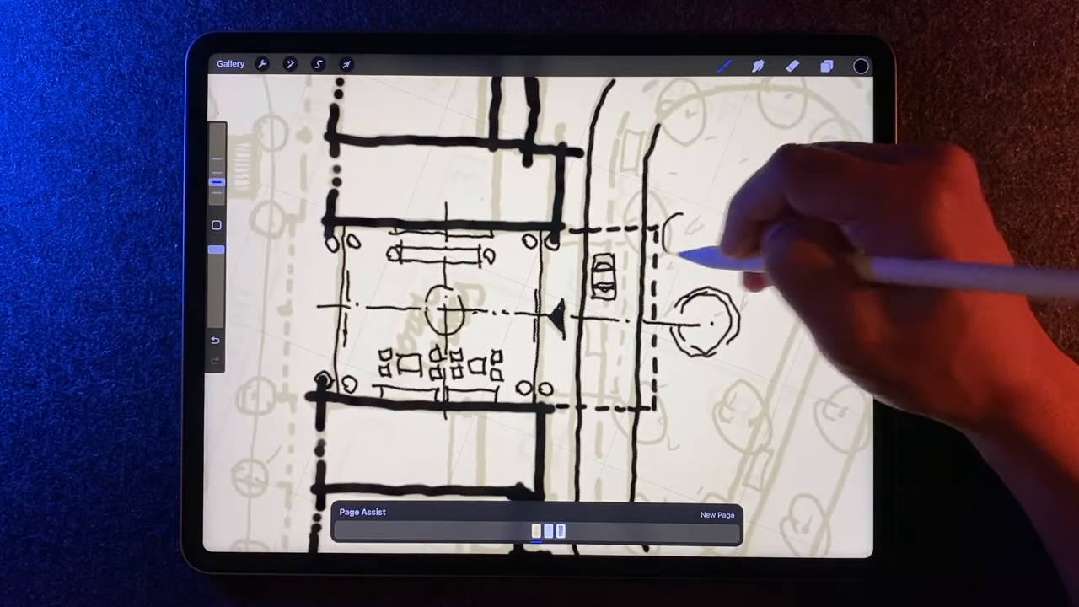
- Ink another tree circle on the right side of the plan in bold black
drag(682, 245, 674, 413)
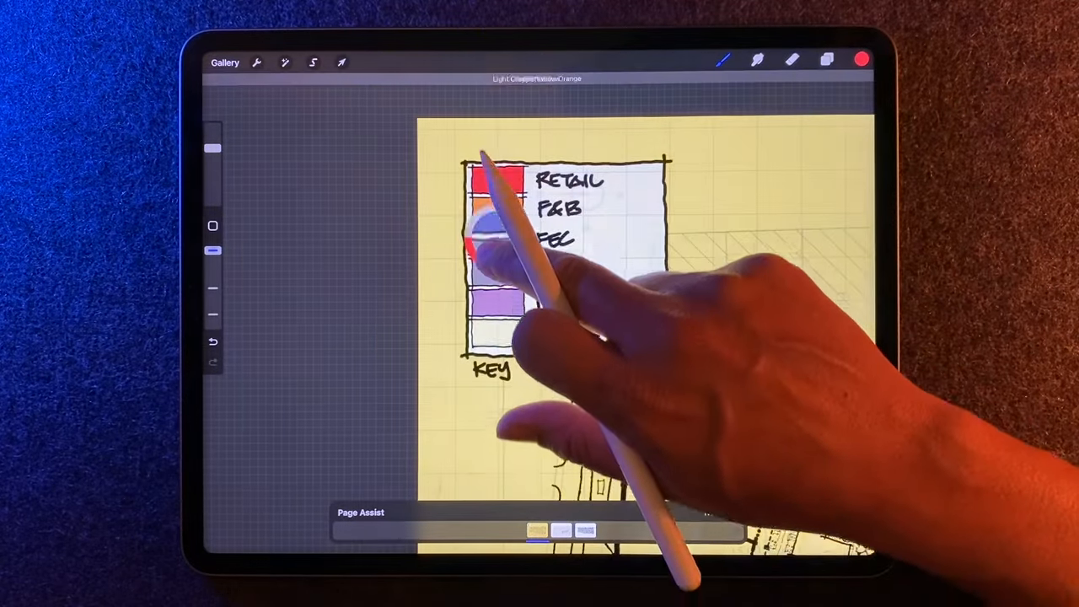
- Colour a key swatch beside its category label in the legend
click(825, 60)
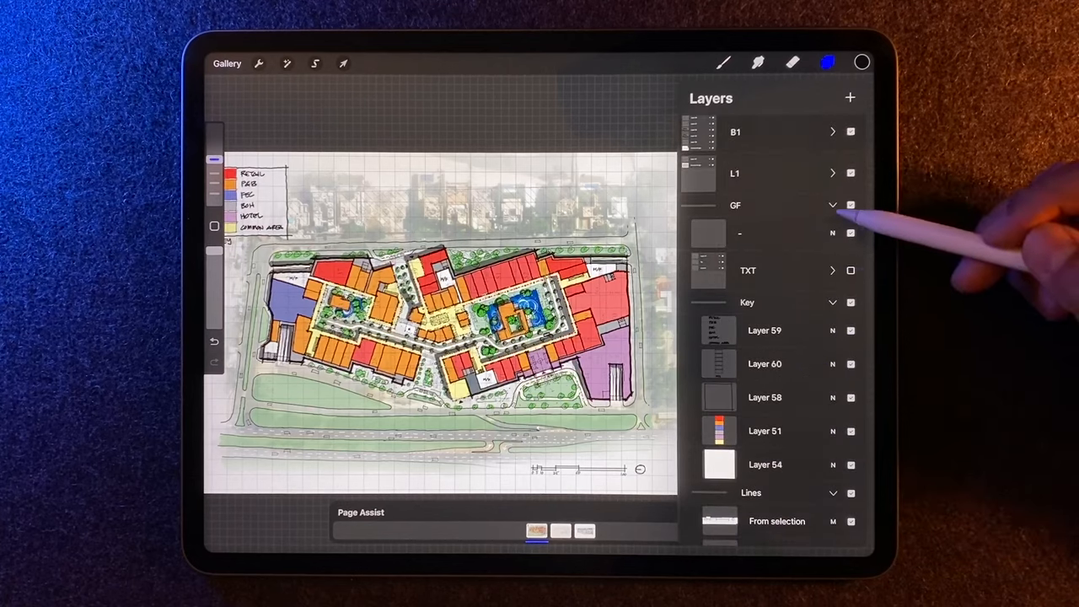
- Inspect the GF layer groups, selecting Enhance and viewing the linework without colour fills
scroll(down, 3)
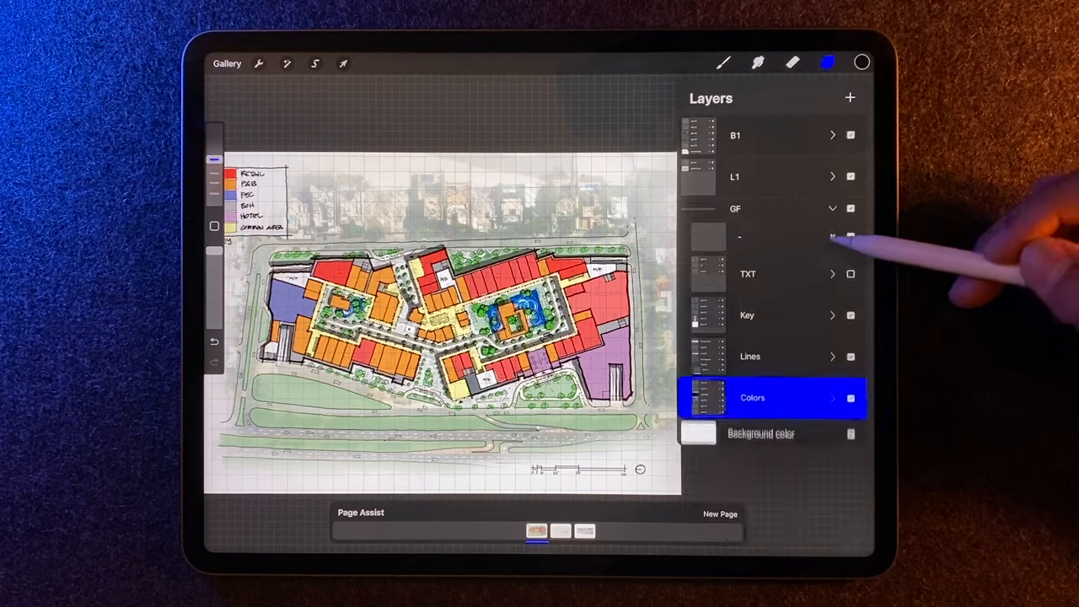
click(832, 209)
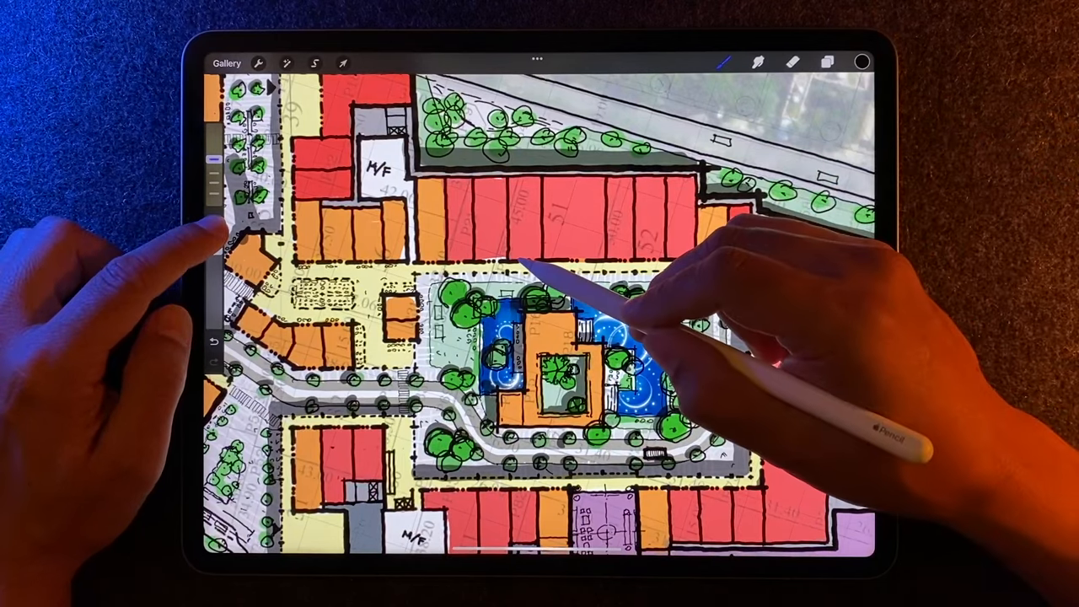
click(826, 62)
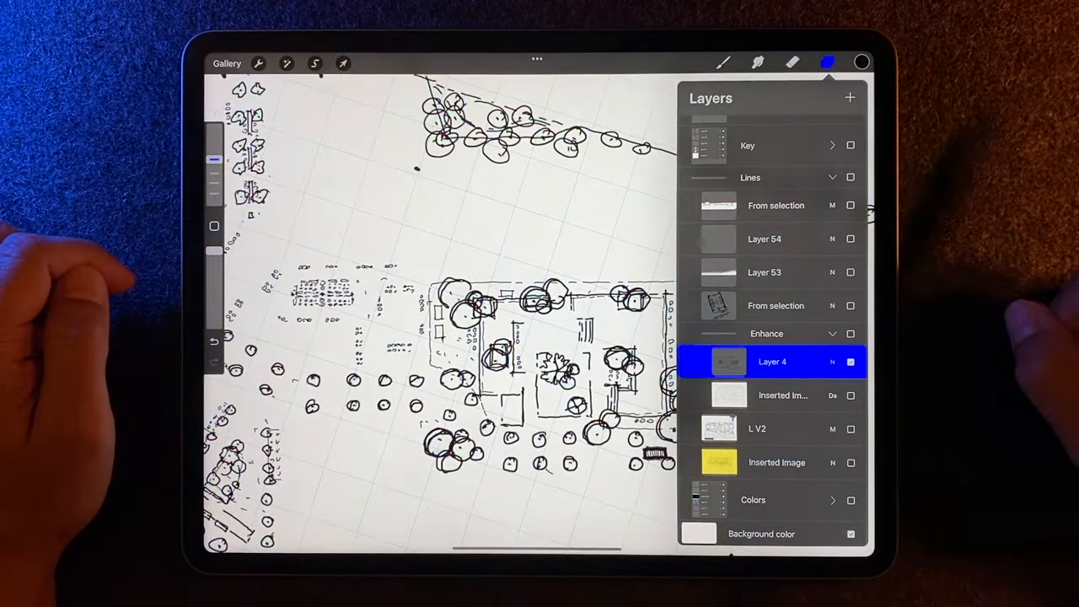
click(850, 361)
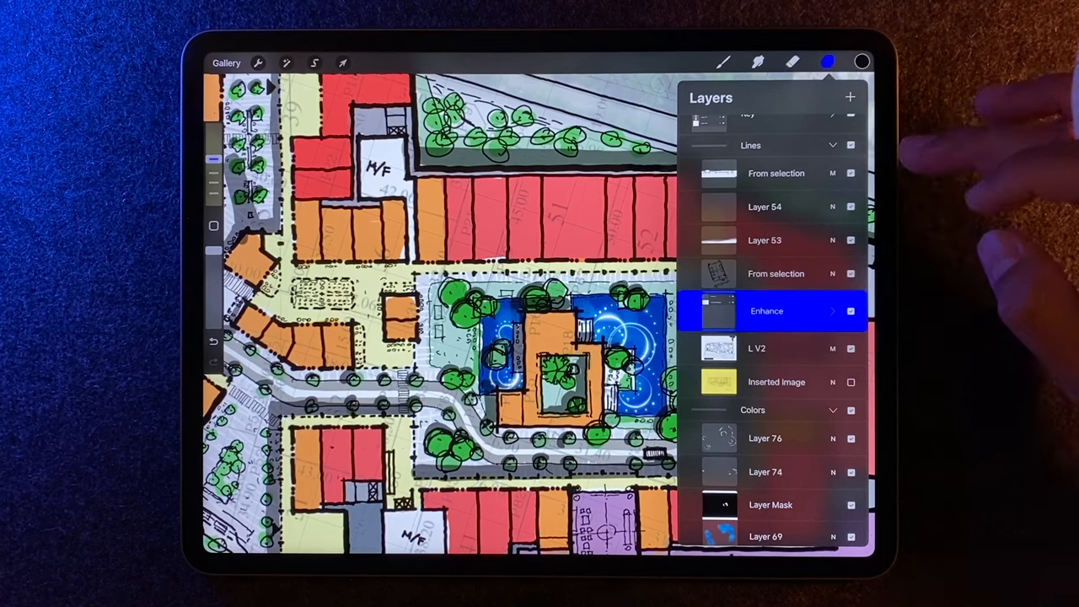
scroll(down, 3)
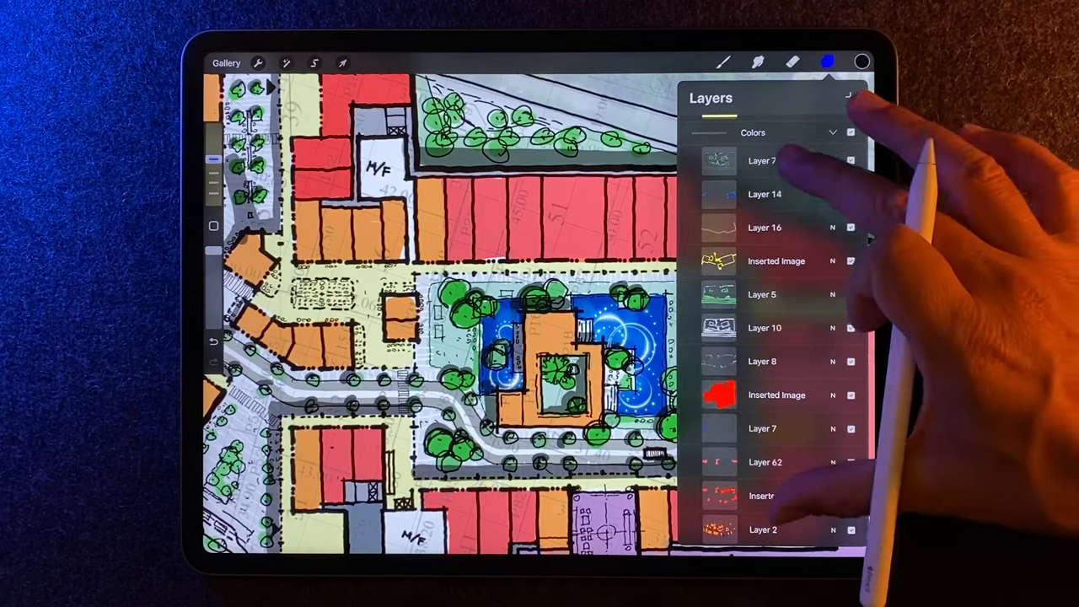
scroll(down, 3)
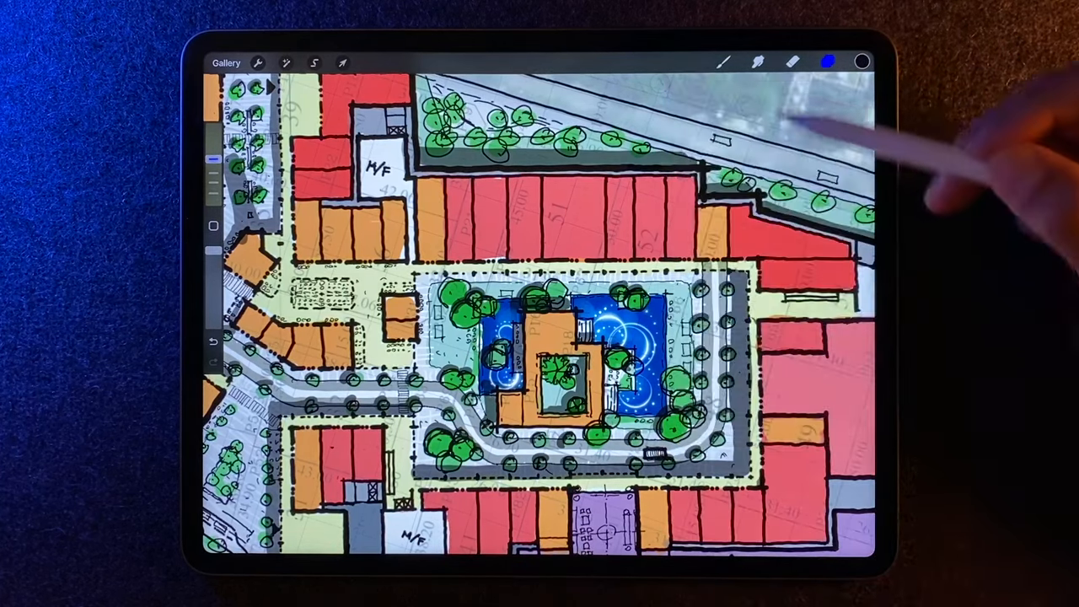
- Choose Technical Pencil Solid from the Brush Library and fill a small building plot red
click(723, 60)
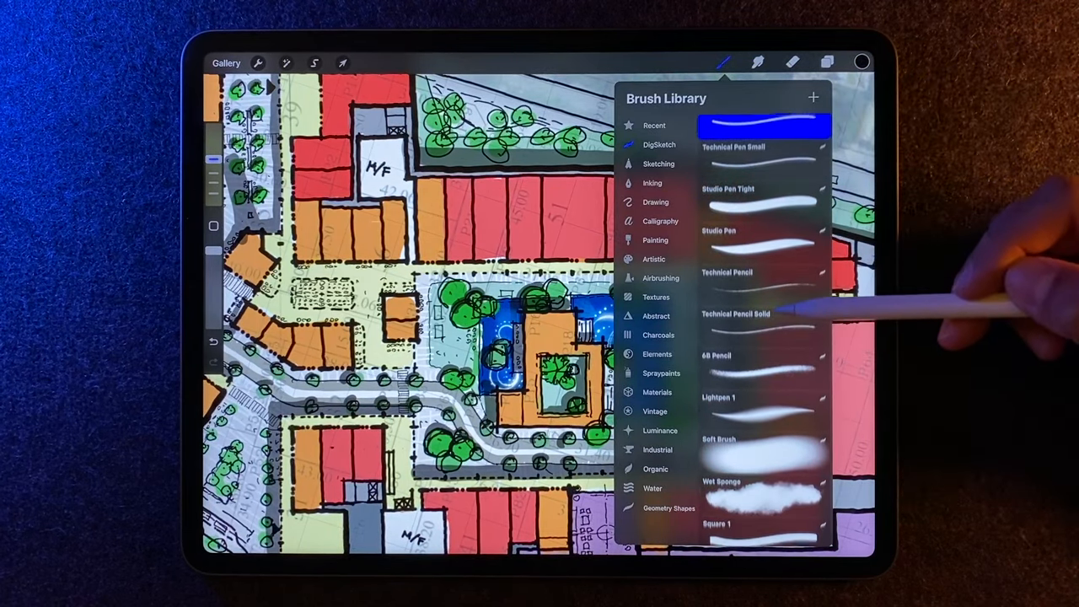
scroll(down, 3)
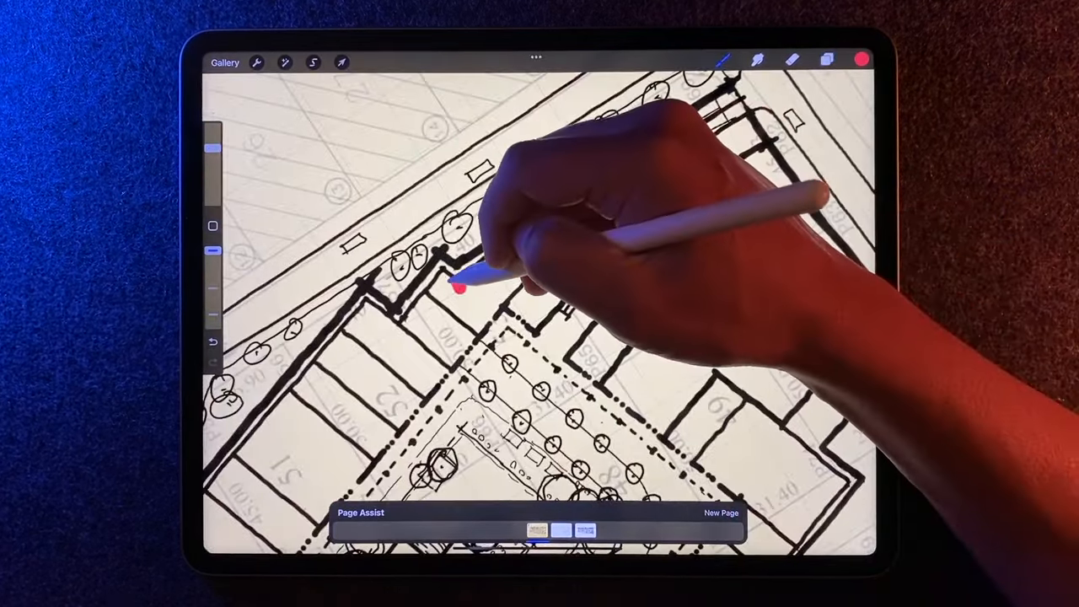
drag(456, 287, 447, 295)
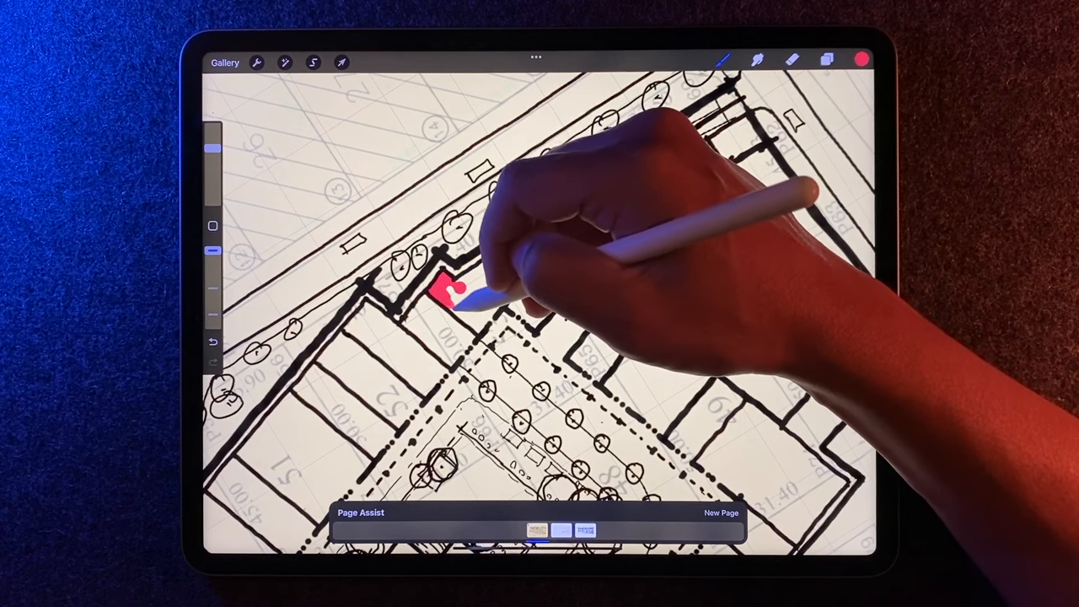
drag(455, 290, 539, 286)
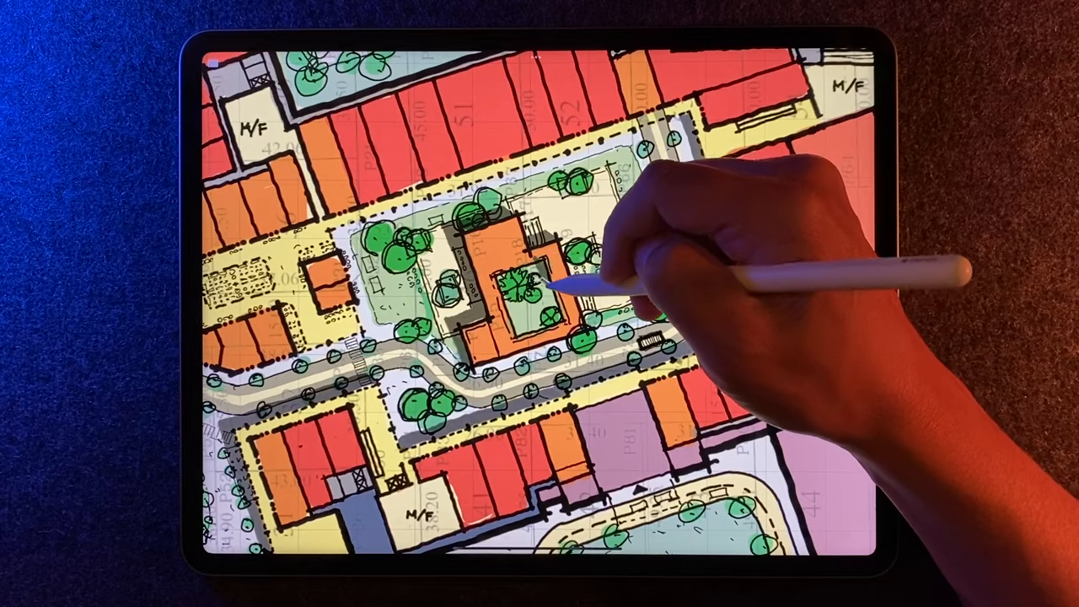
- Check the interface settings under Actions > Prefs
click(259, 62)
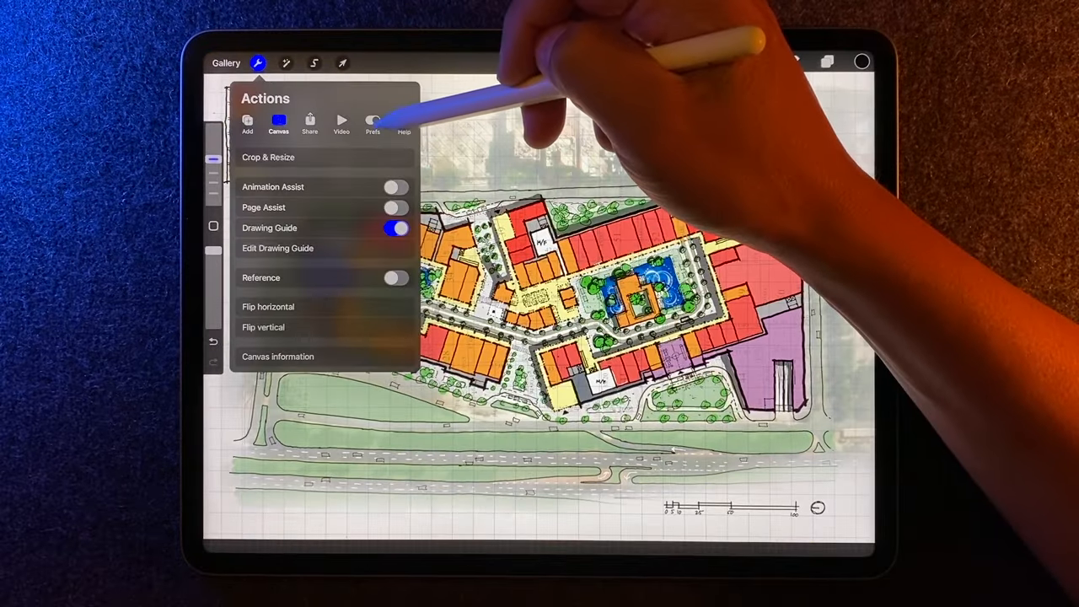
click(373, 121)
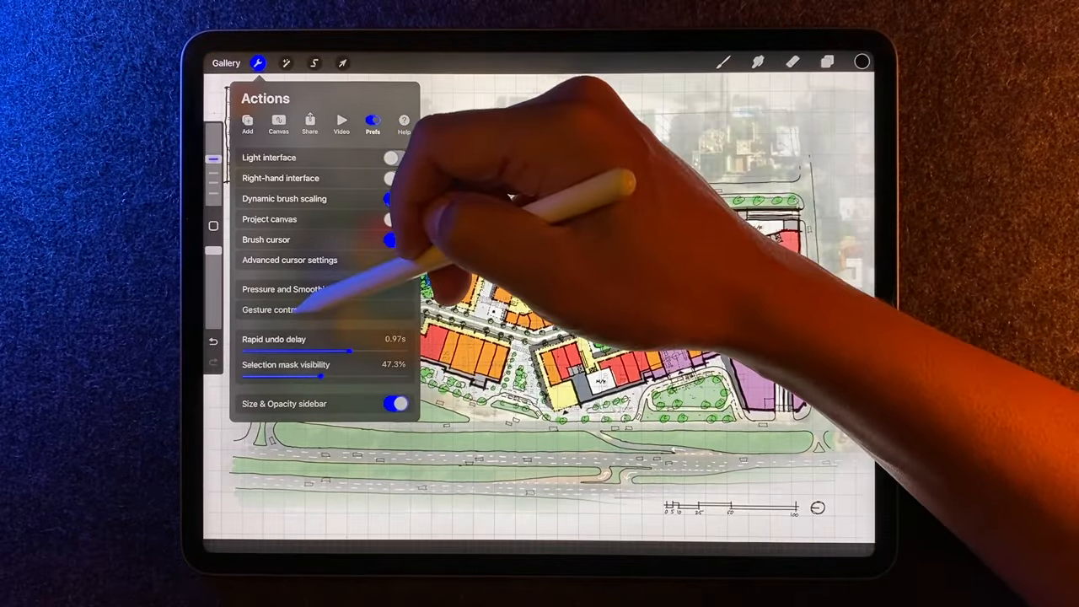
click(278, 310)
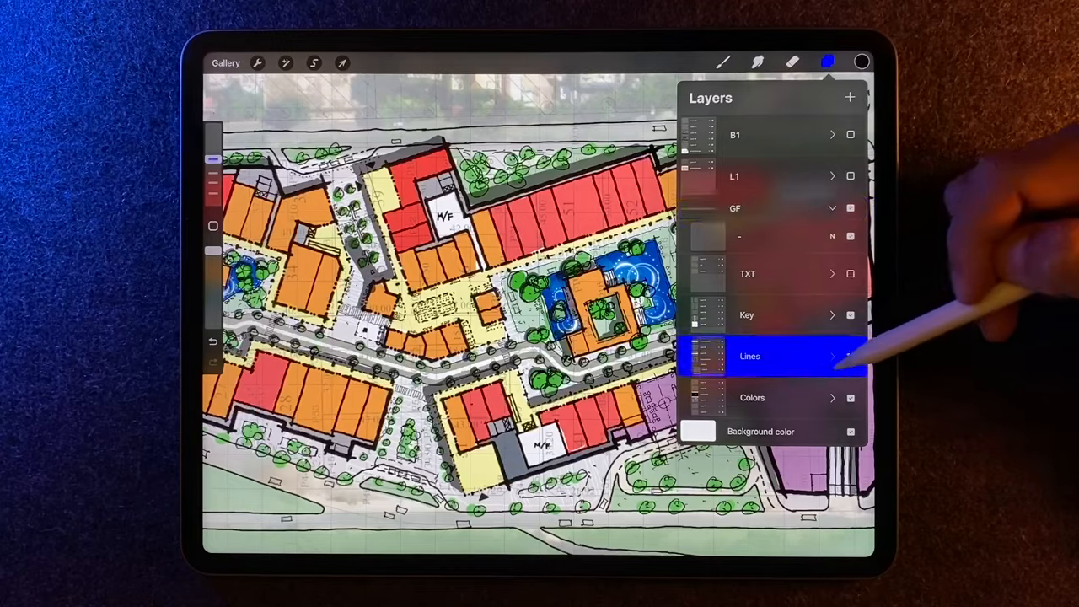
- Select the Lines group and scale the plan down with Uniform transform
click(313, 63)
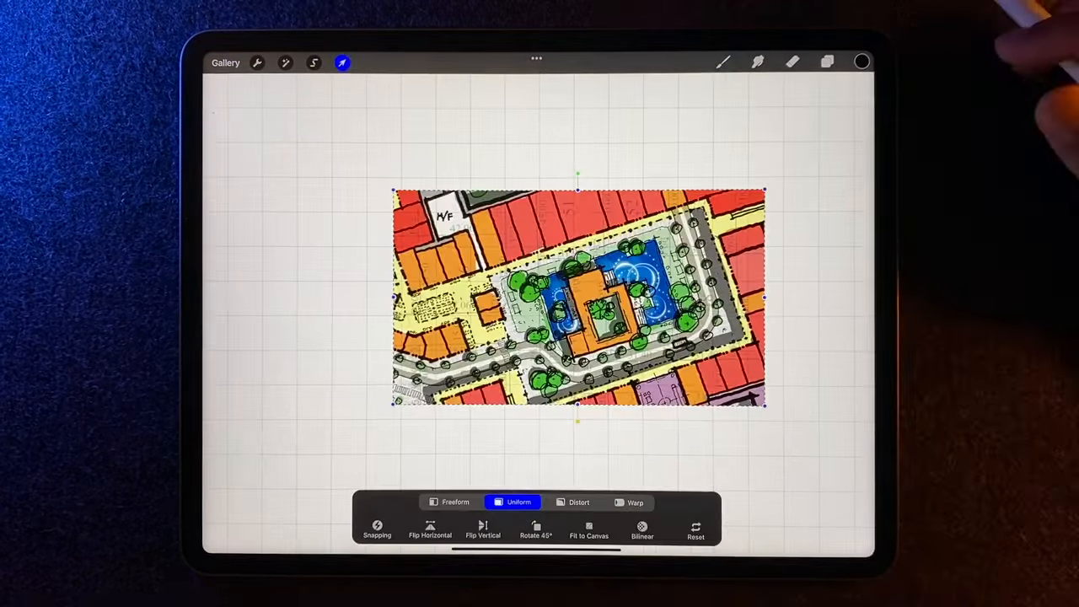
click(314, 62)
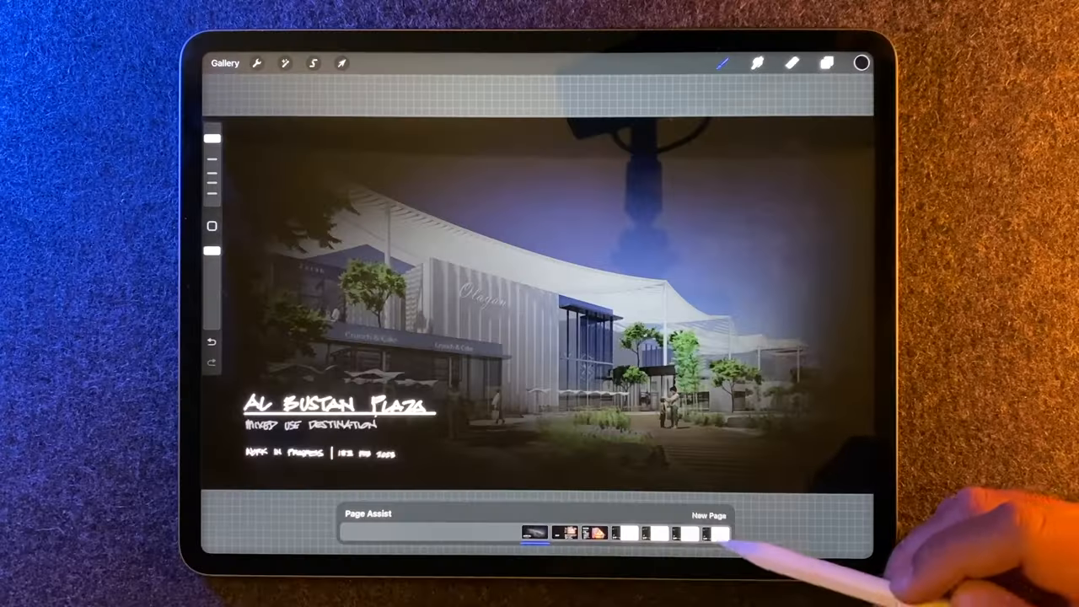
- Show the AL BUSTAN PLAZA cover page from the Page Assist strip
click(716, 532)
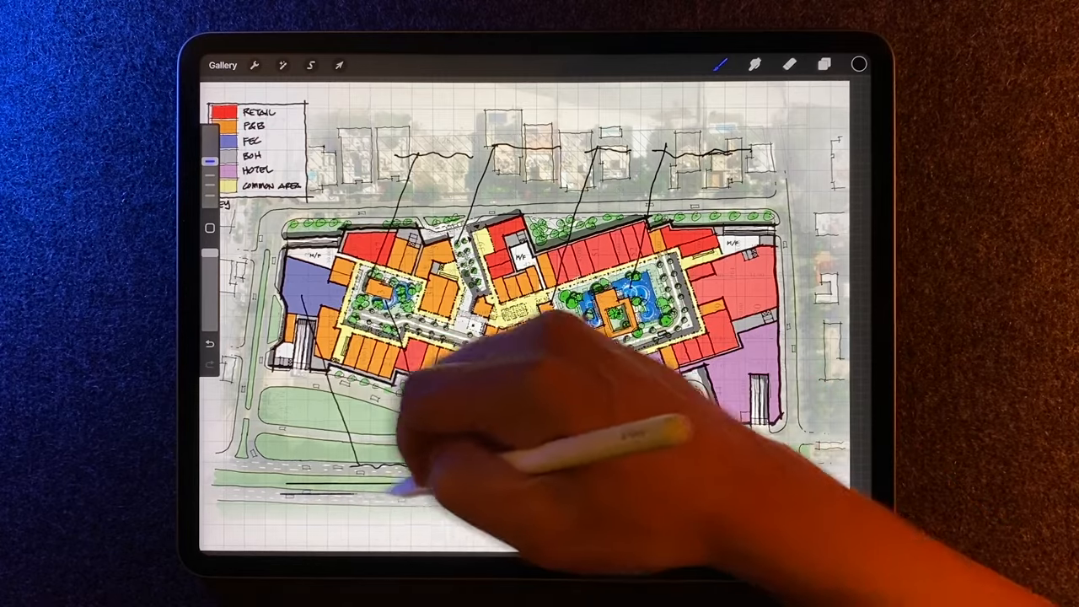
- Draw a leader line into the plan and reposition the annotated drawing with Transform
click(340, 64)
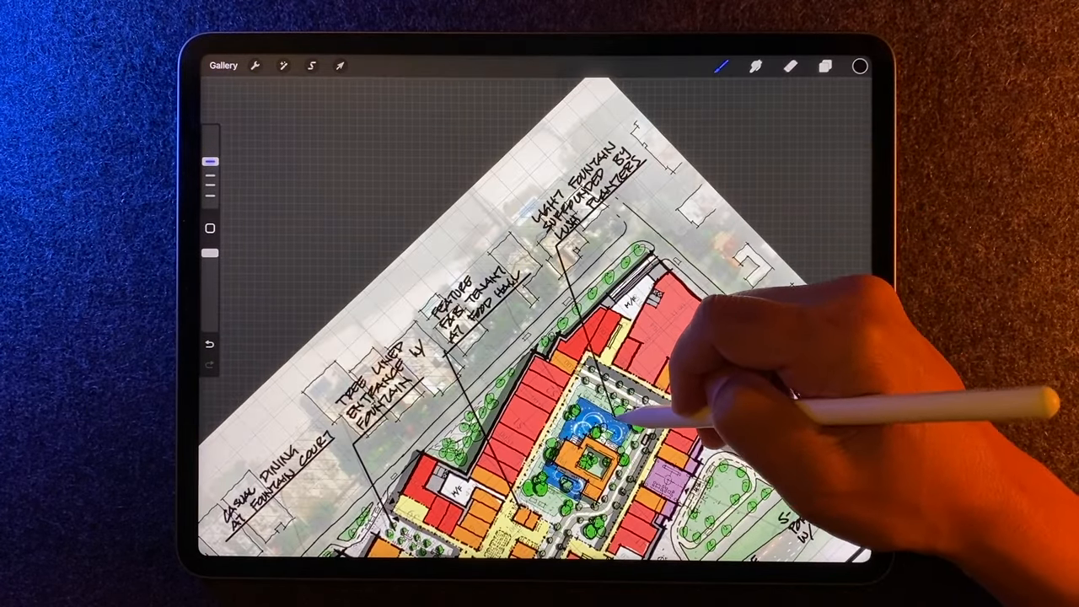
click(340, 66)
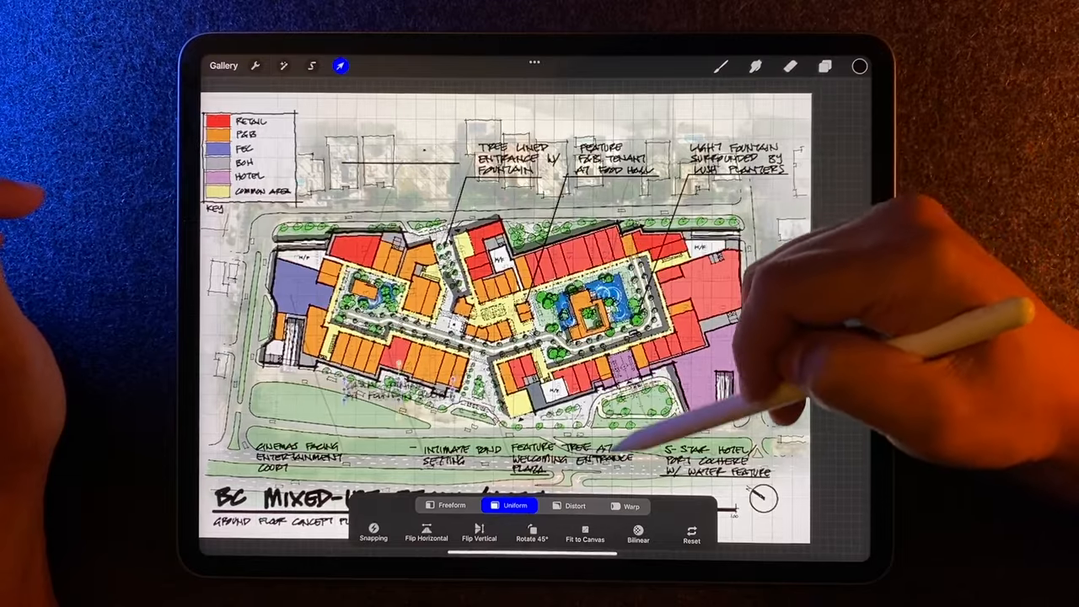